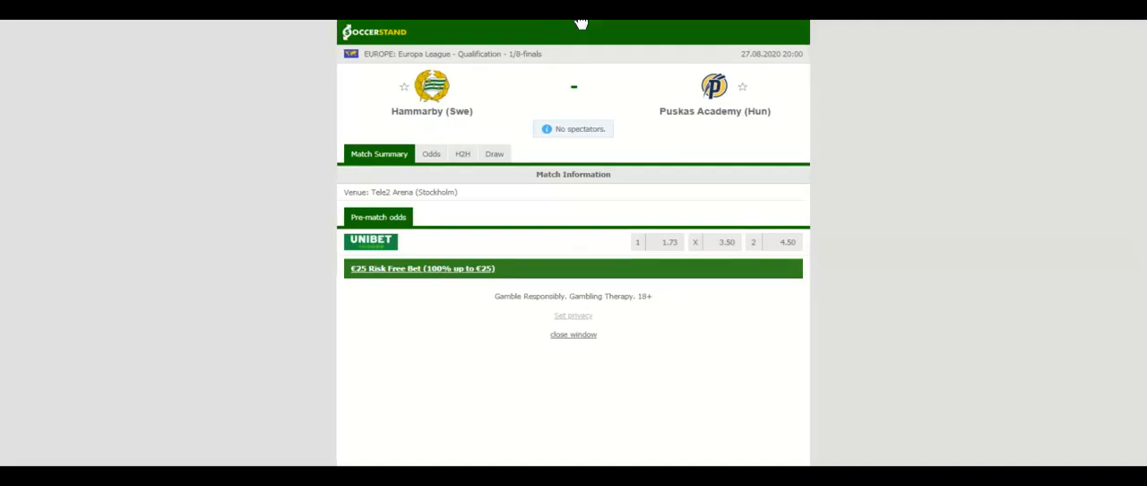
# - Switch the Hammarby vs Puskas Academy match page to the H2H comparison
pyautogui.click(462, 153)
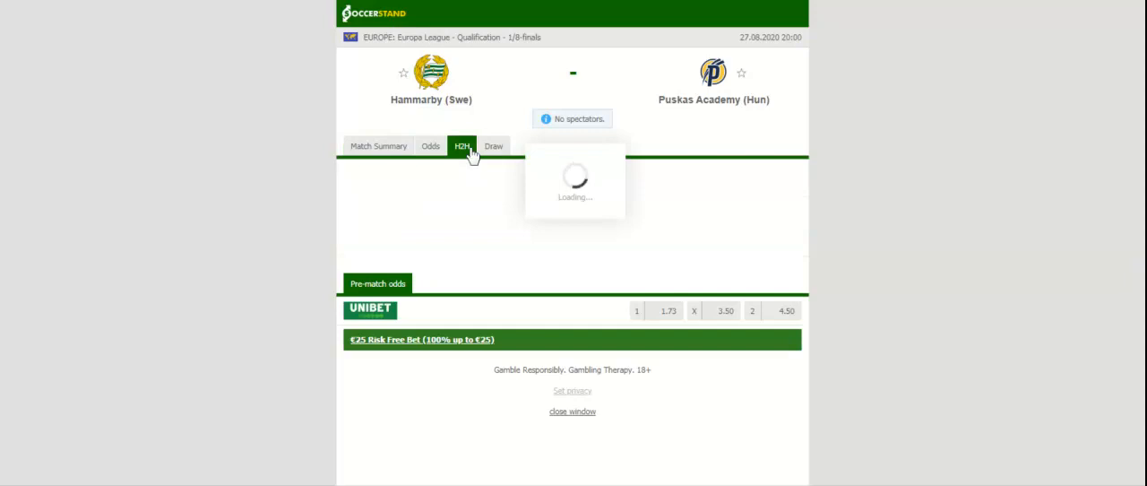
# - Review both teams' last five H2H results, then view the full-time 1X2 bookmaker odds
pyautogui.click(463, 145)
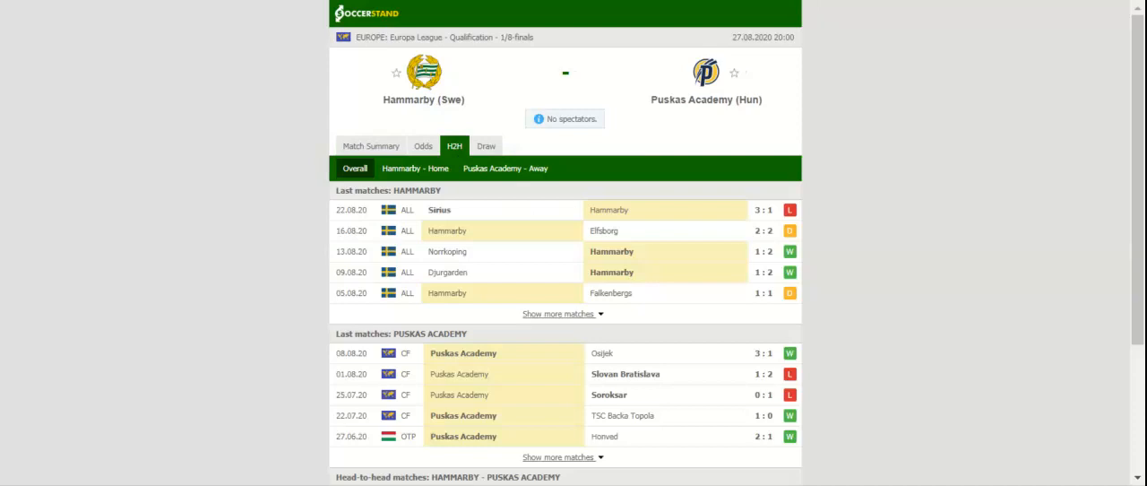
pyautogui.scroll(-3)
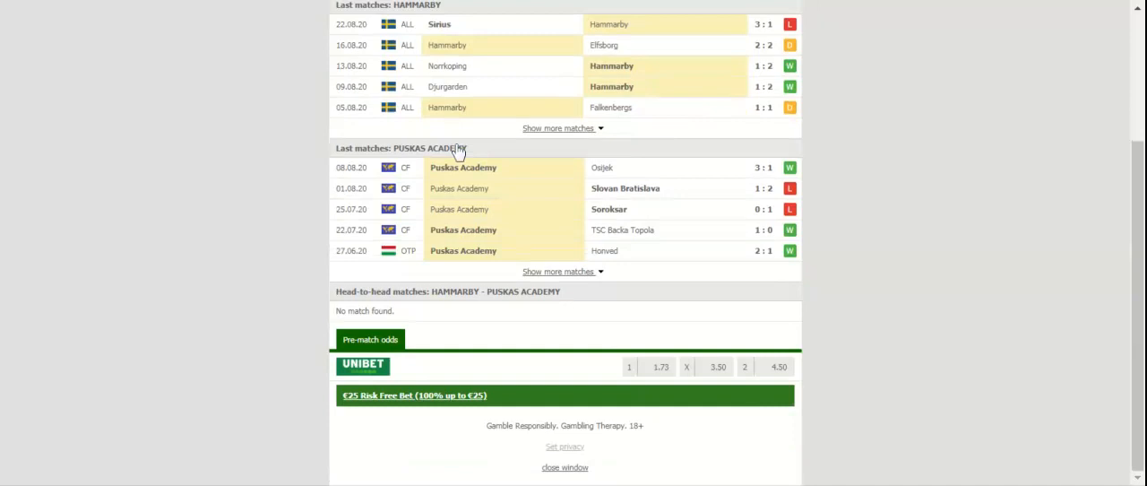
pyautogui.click(423, 146)
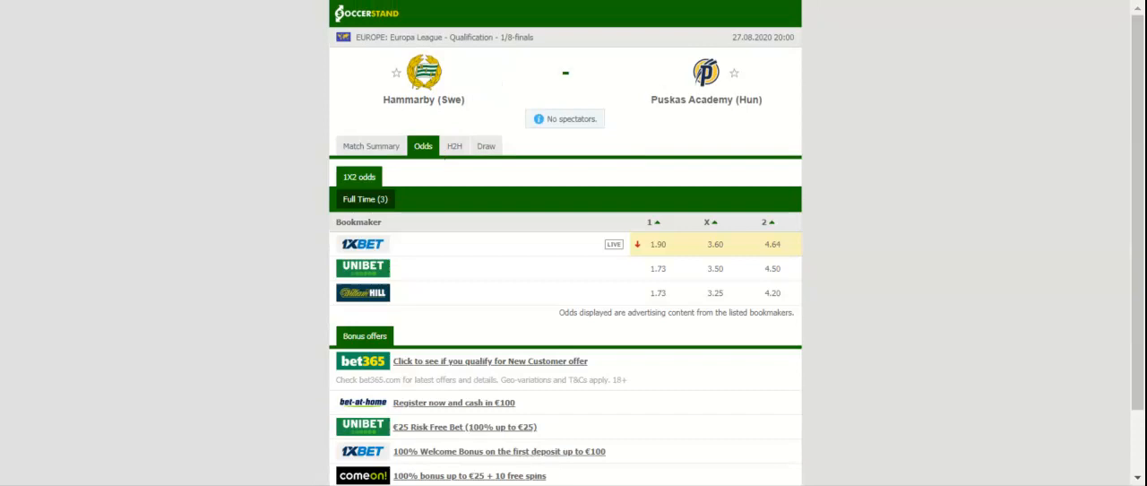
# - Show Hammarby's last five home results and Puskas Academy's last five away results
pyautogui.click(454, 145)
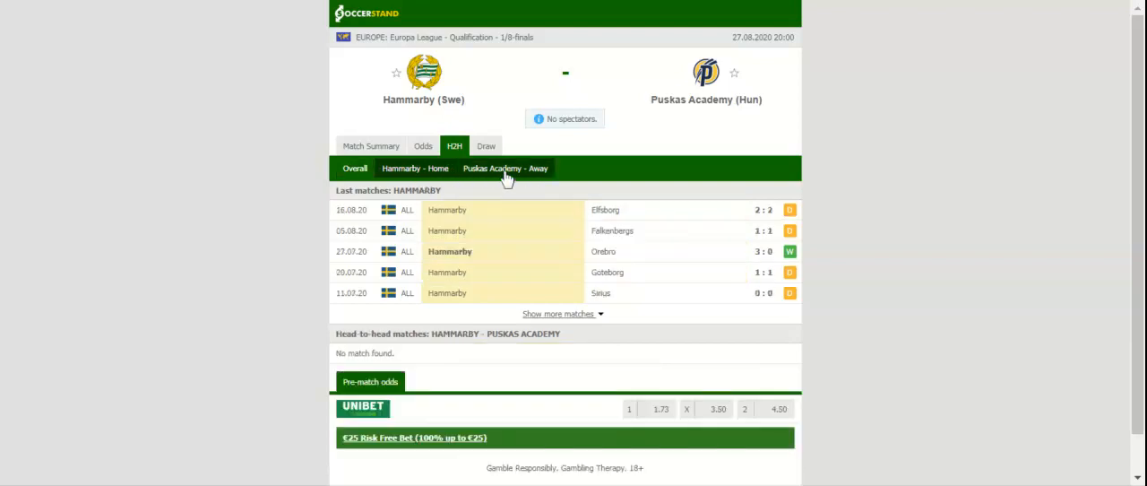
pyautogui.click(504, 168)
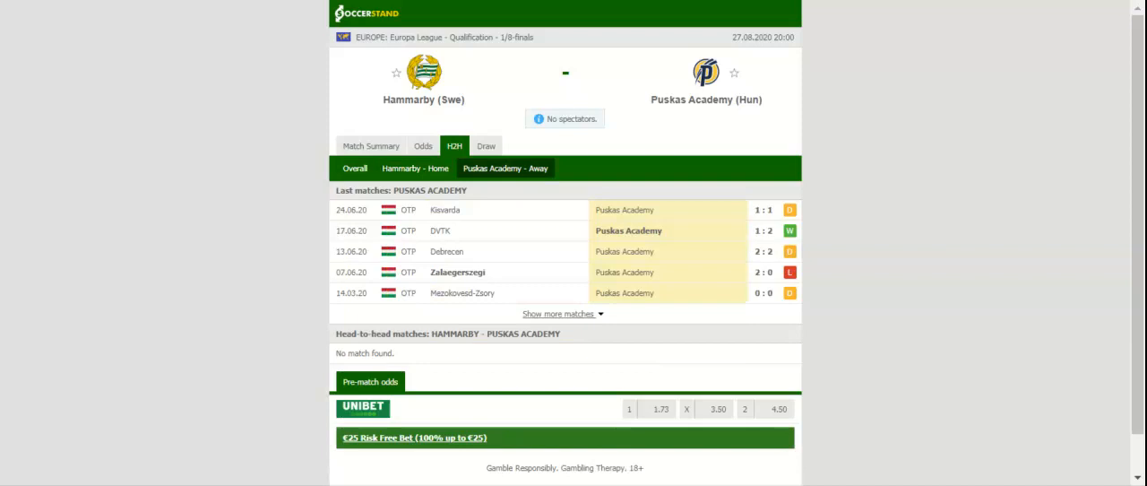
pyautogui.moveTo(394, 13)
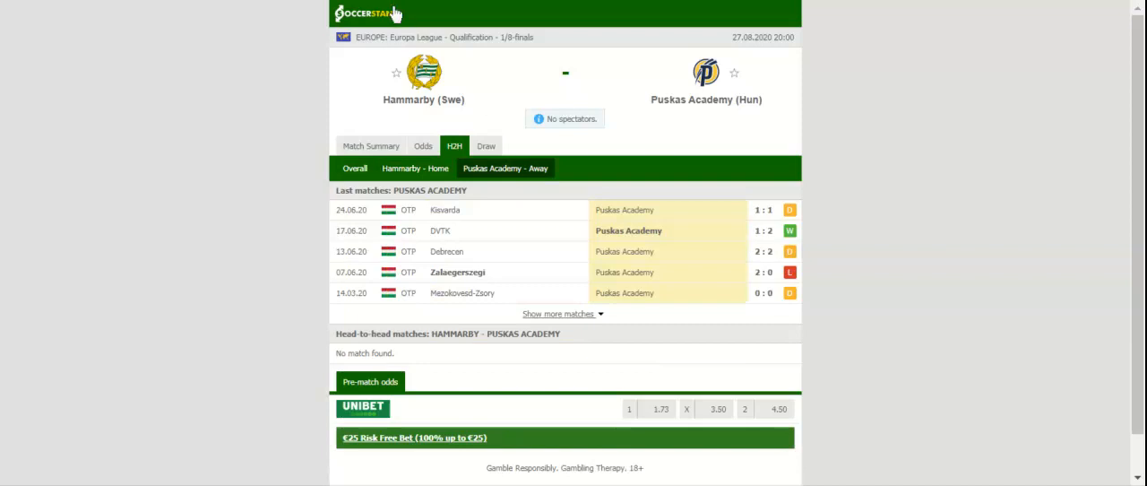